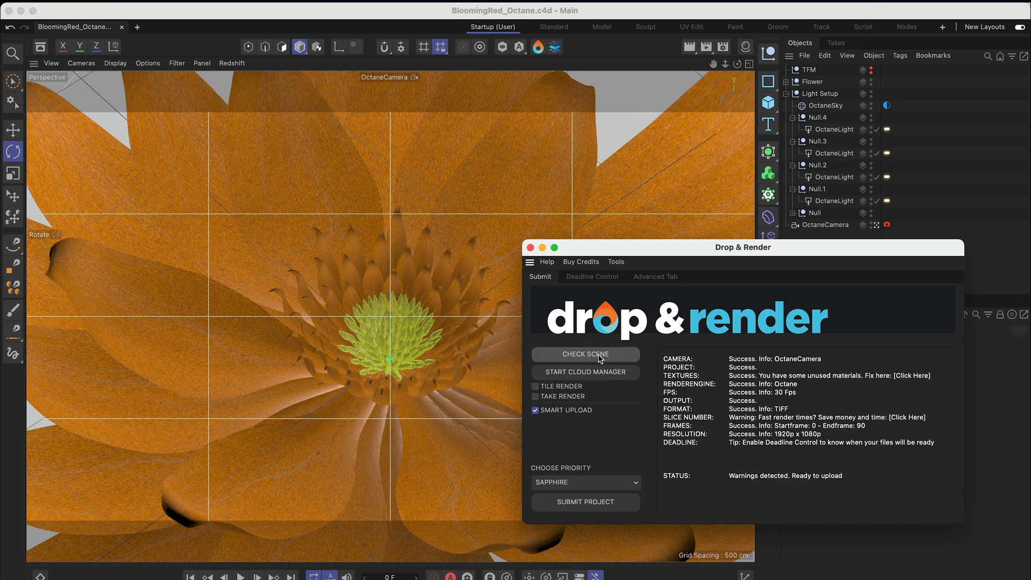
pyautogui.moveTo(723, 395)
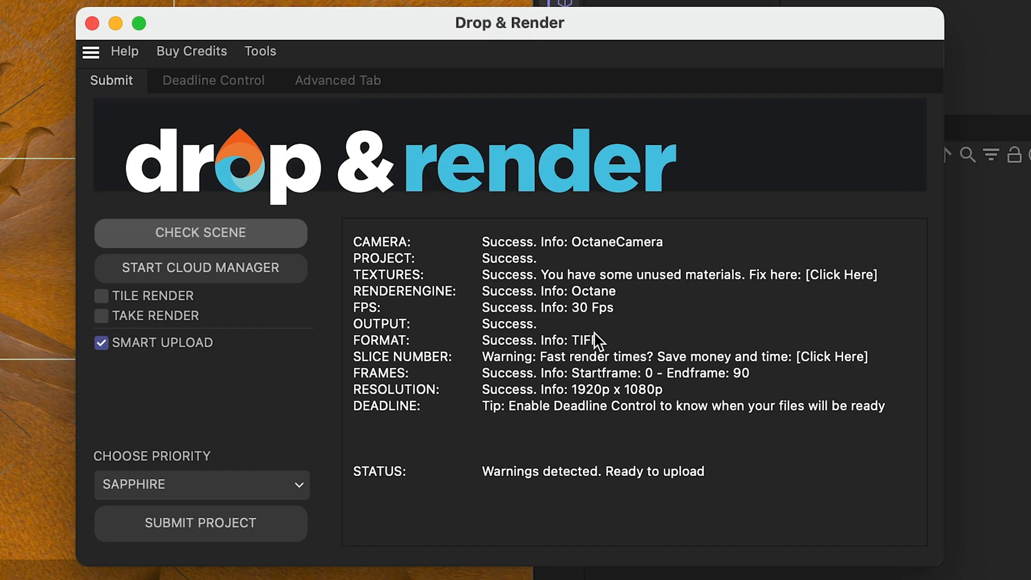
pyautogui.moveTo(277, 415)
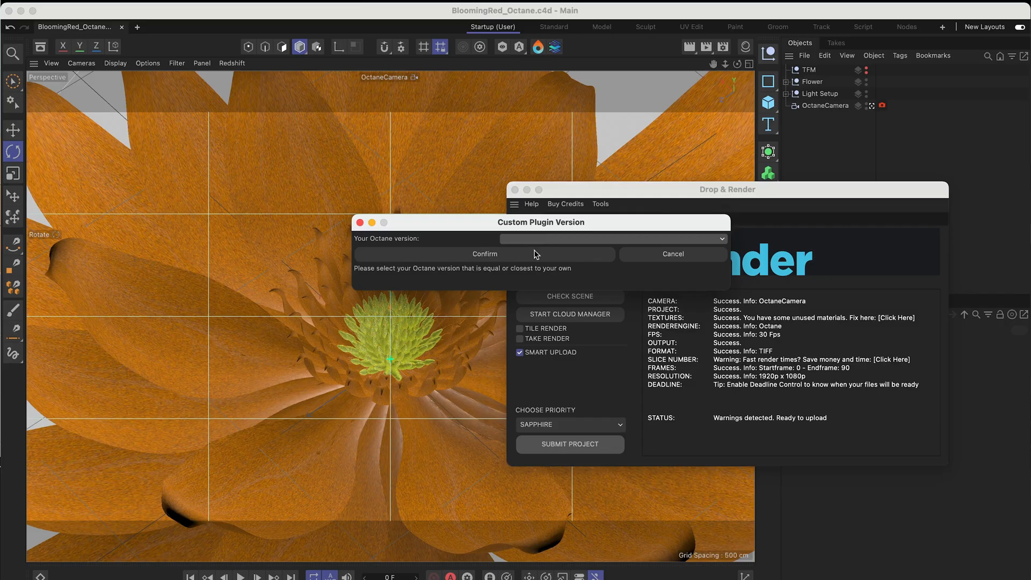
# Confirm the chosen Octane version so the scene check reports ready to render.
pyautogui.click(611, 238)
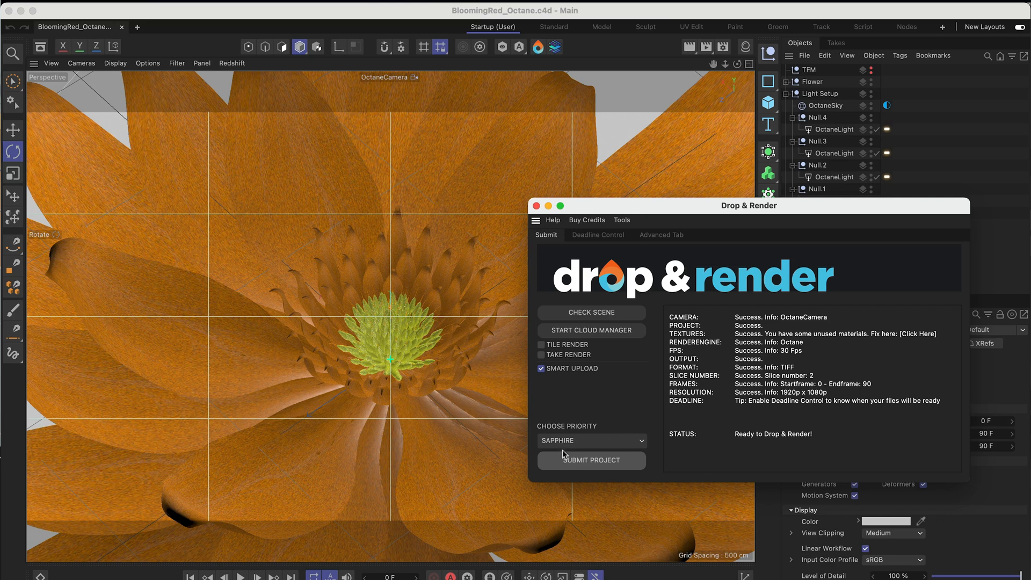
# Submit the BloomingRed_Octane project and confirm the upload to start cloud rendering.
pyautogui.click(589, 461)
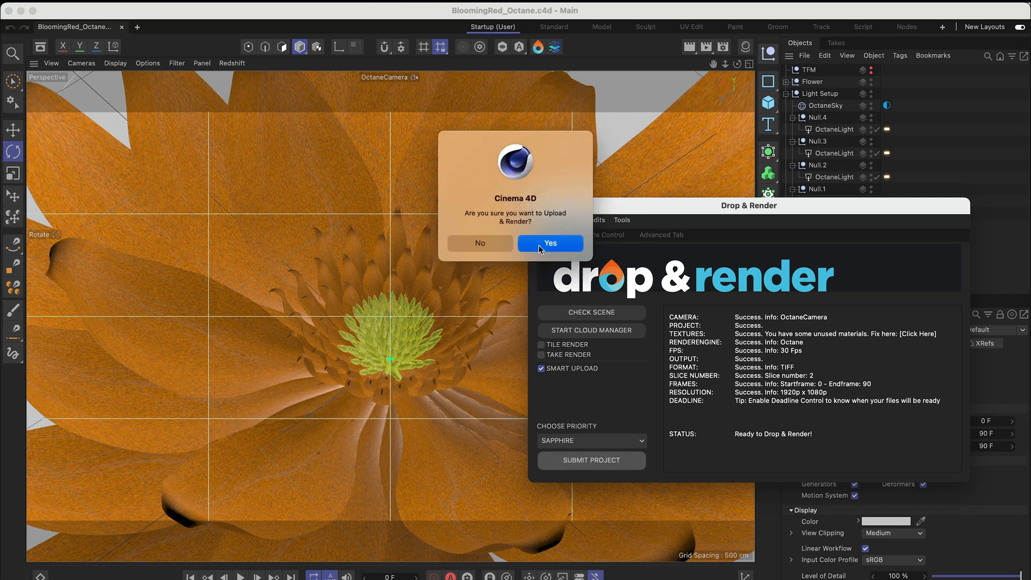
pyautogui.click(550, 243)
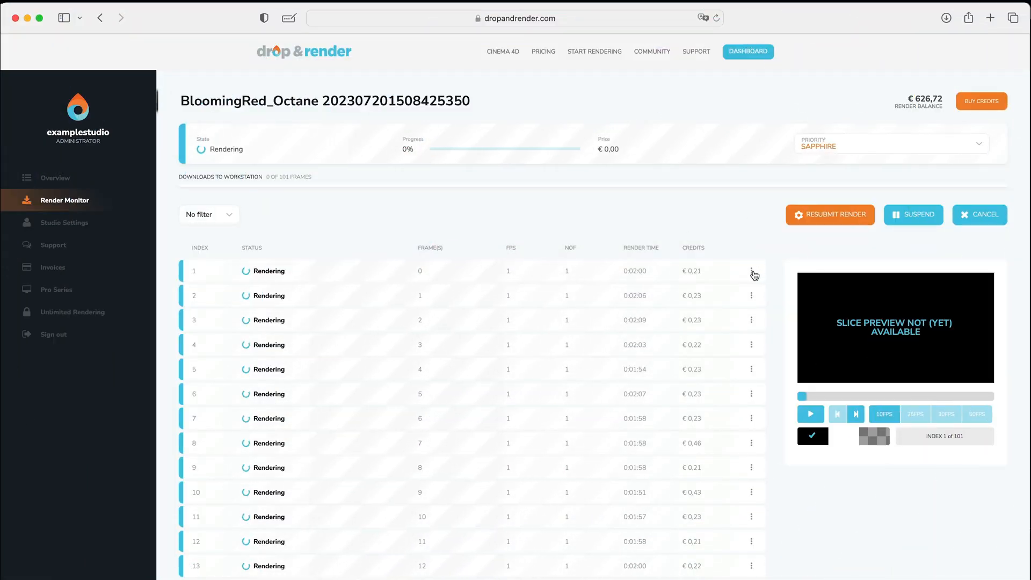
pyautogui.click(751, 274)
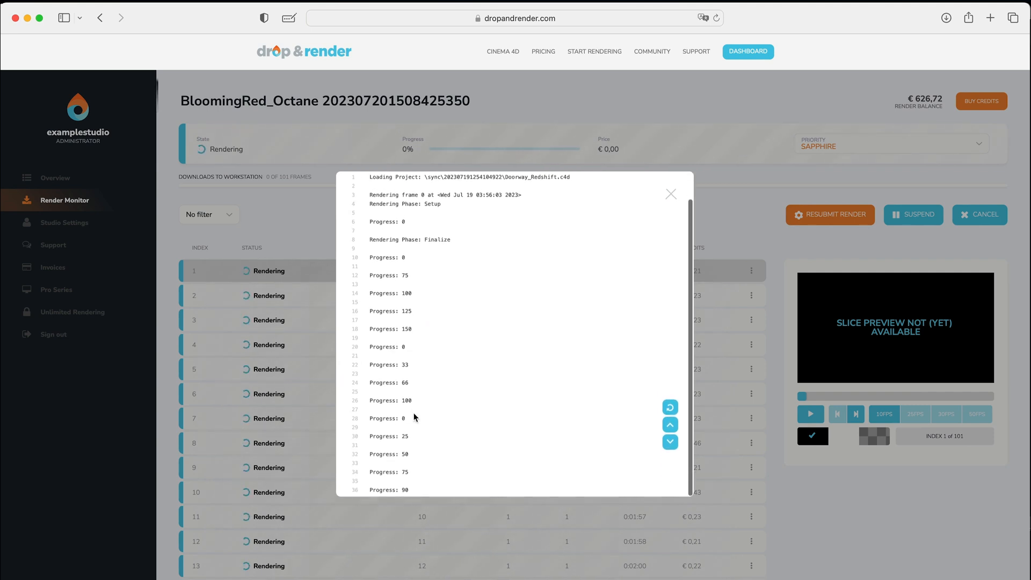
pyautogui.click(670, 194)
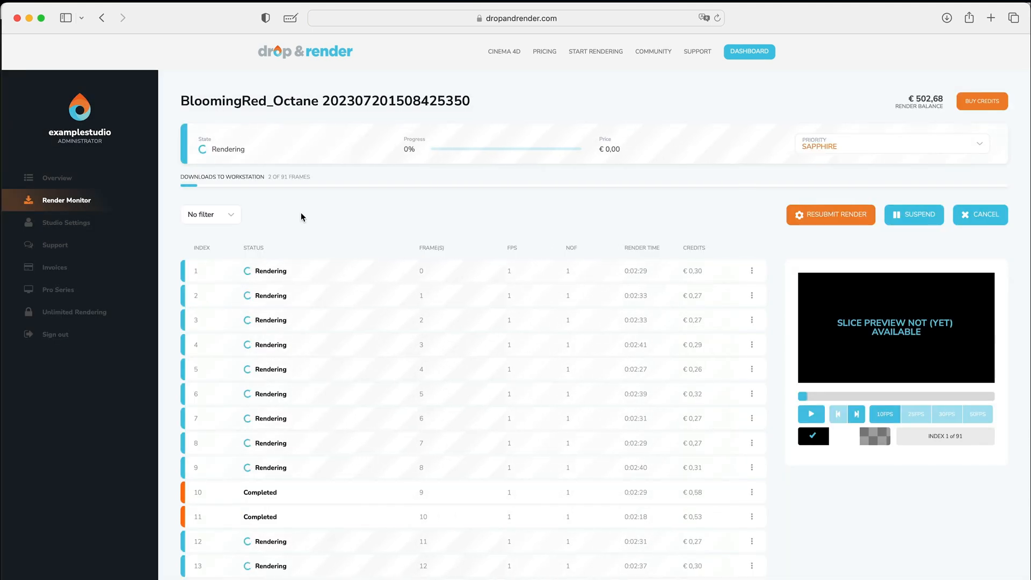